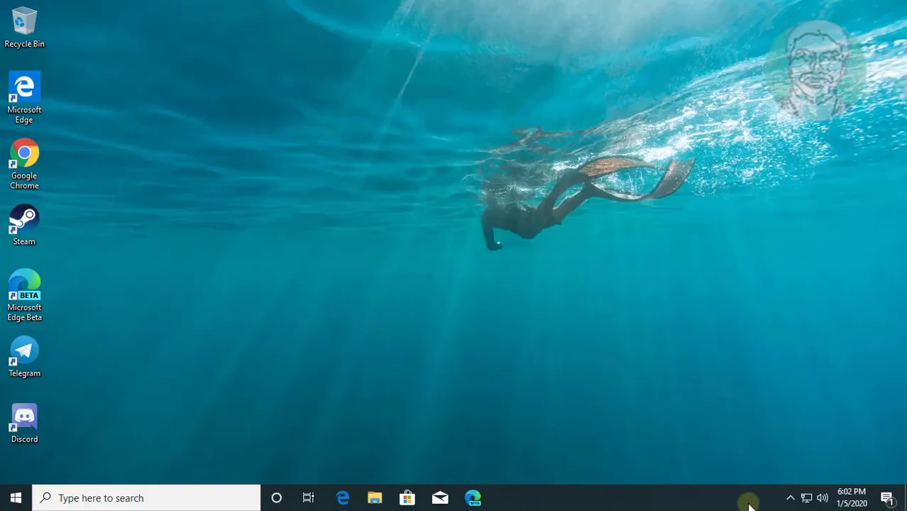
- End the Discord (32 bit) background process in Task Manager and close it
{"action": "right_click", "coordinate": [750, 504]}
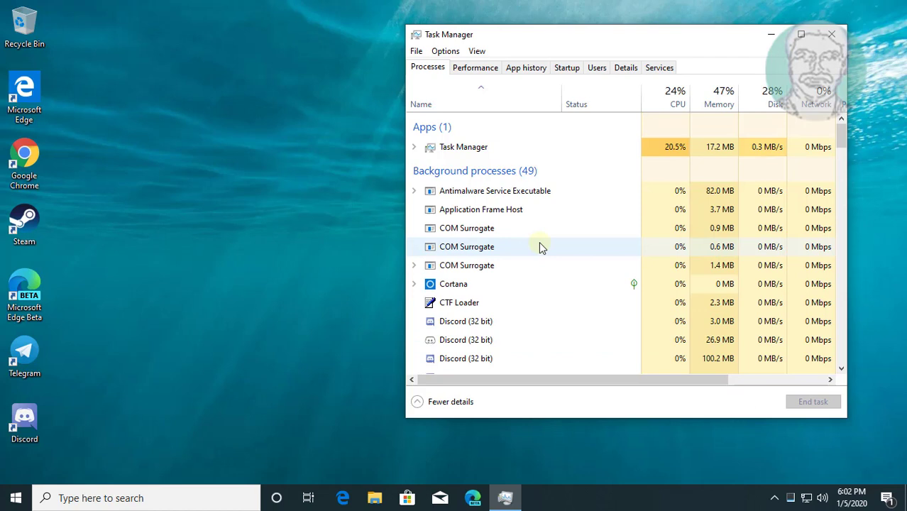
{"action": "scroll", "scroll_direction": "down", "scroll_amount": 3}
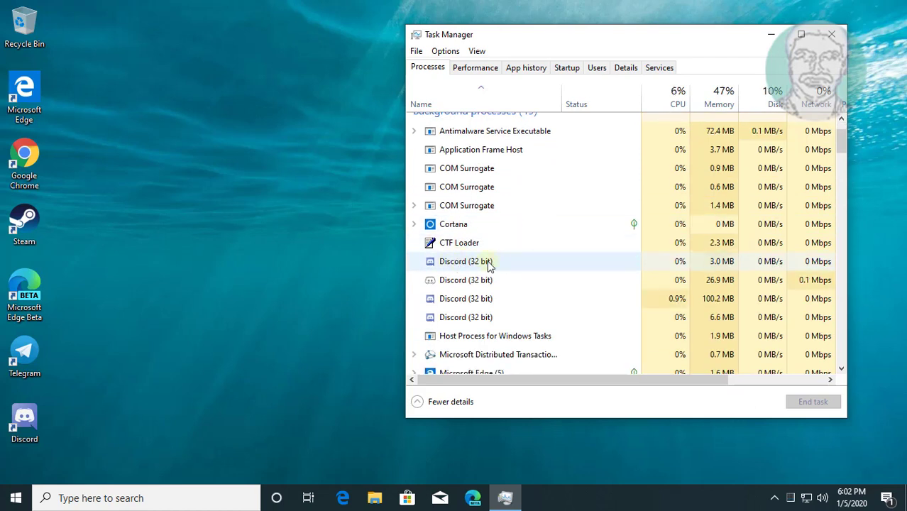
{"action": "left_click", "coordinate": [466, 262]}
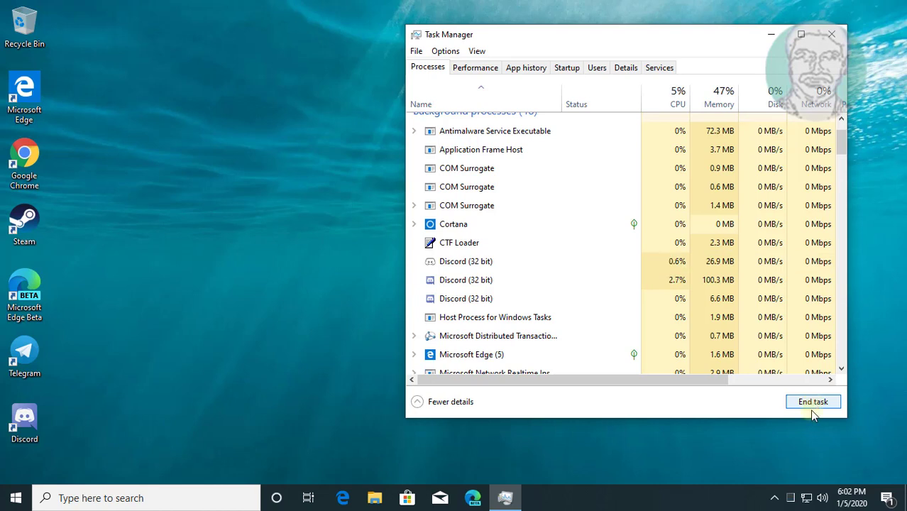
{"action": "left_click", "coordinate": [466, 261]}
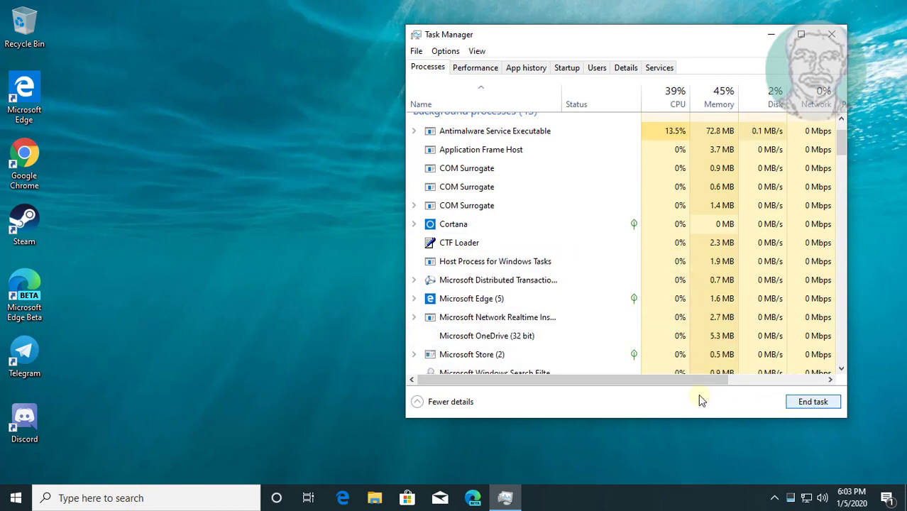
{"action": "mouse_move", "coordinate": [713, 404]}
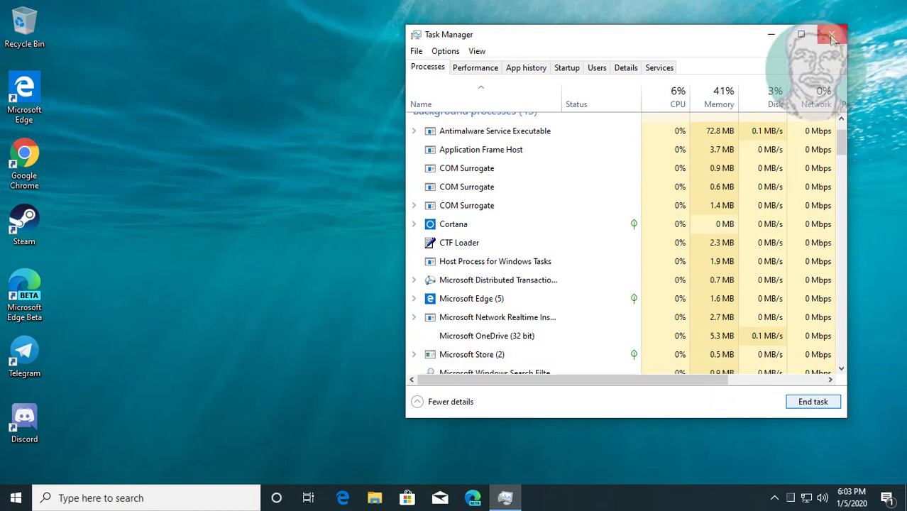
{"action": "left_click", "coordinate": [832, 34]}
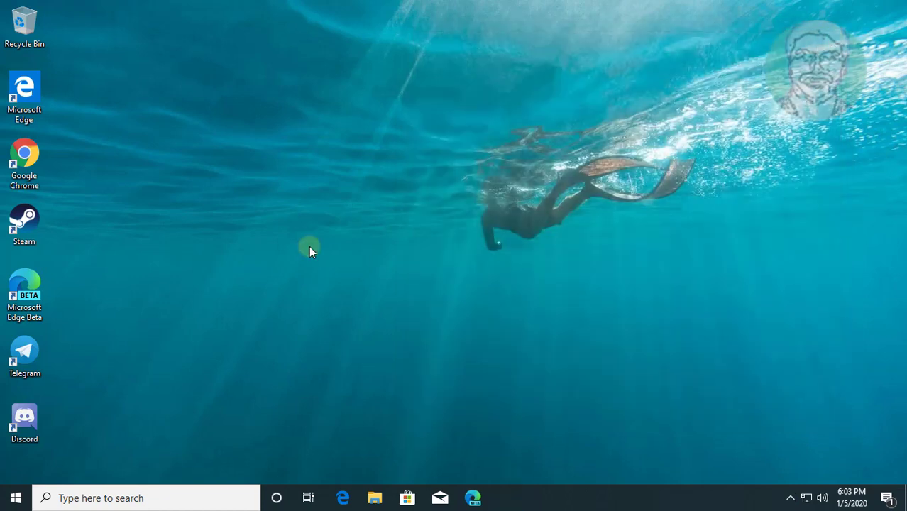
{"action": "mouse_move", "coordinate": [110, 328]}
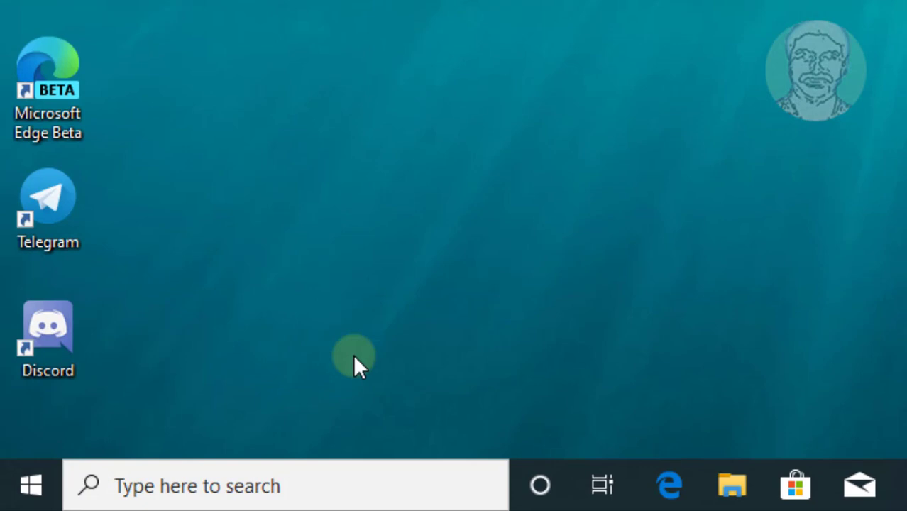
- Run %appdata% from the Start menu to open the Roaming AppData folder
{"action": "right_click", "coordinate": [31, 486]}
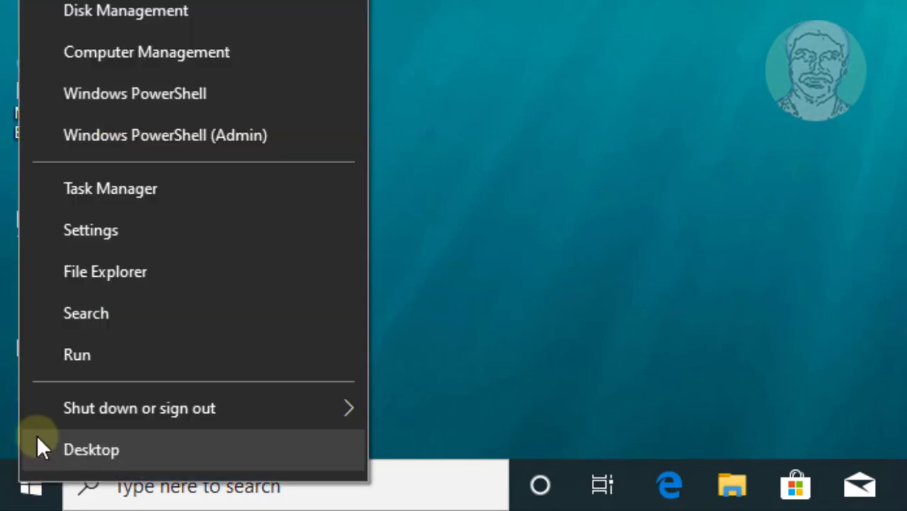
{"action": "left_click", "coordinate": [77, 355]}
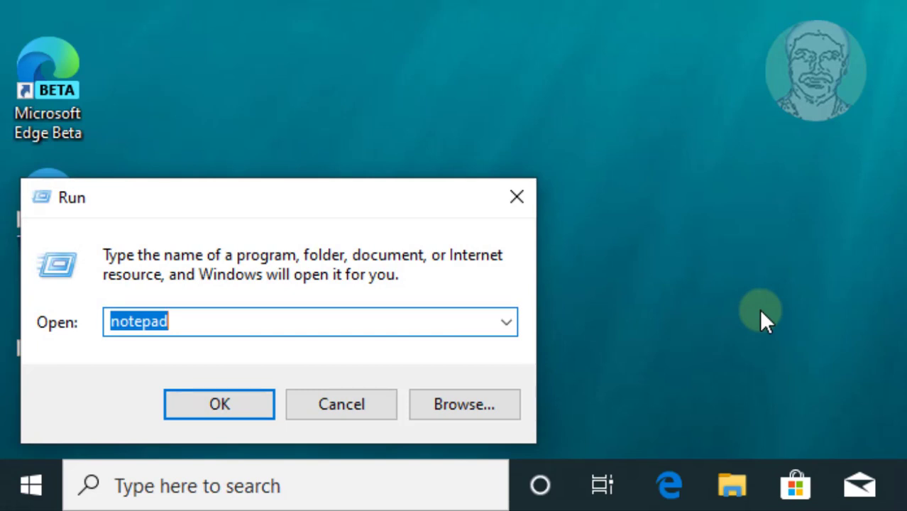
{"action": "type", "text": "%appdata%"}
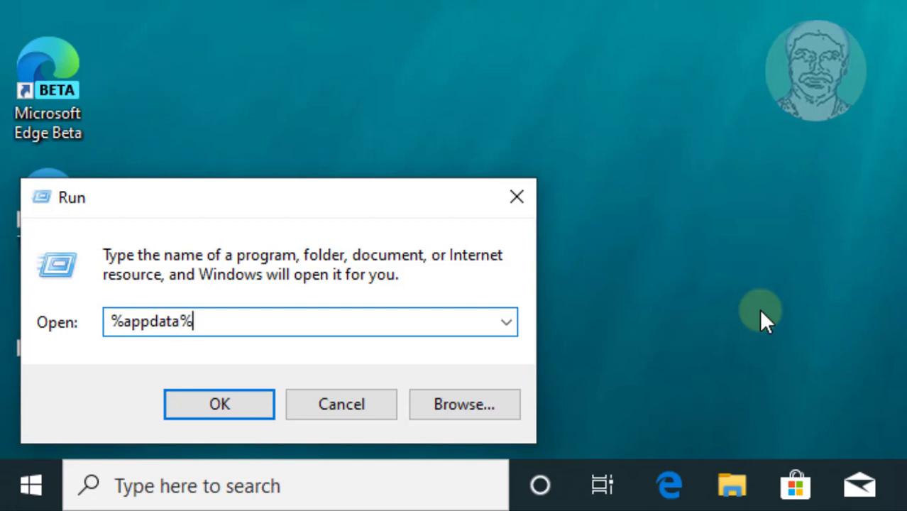
{"action": "mouse_move", "coordinate": [206, 401]}
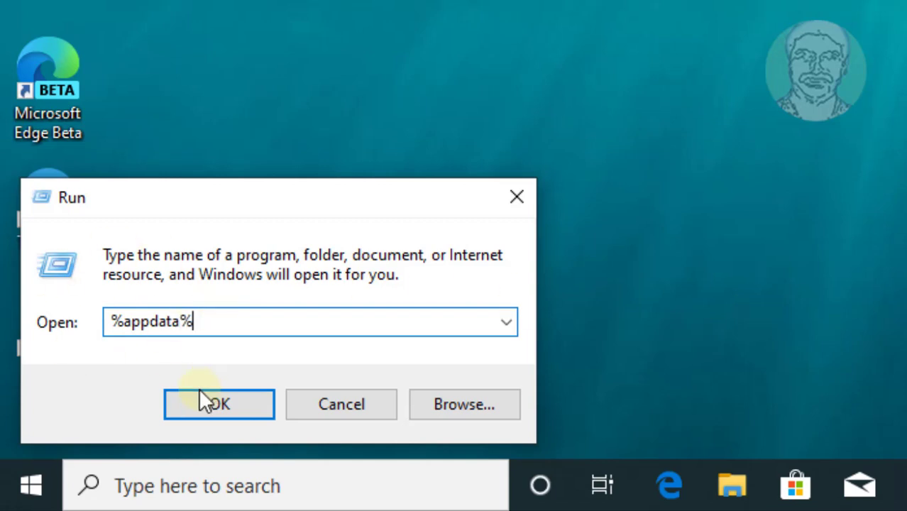
{"action": "left_click", "coordinate": [219, 404]}
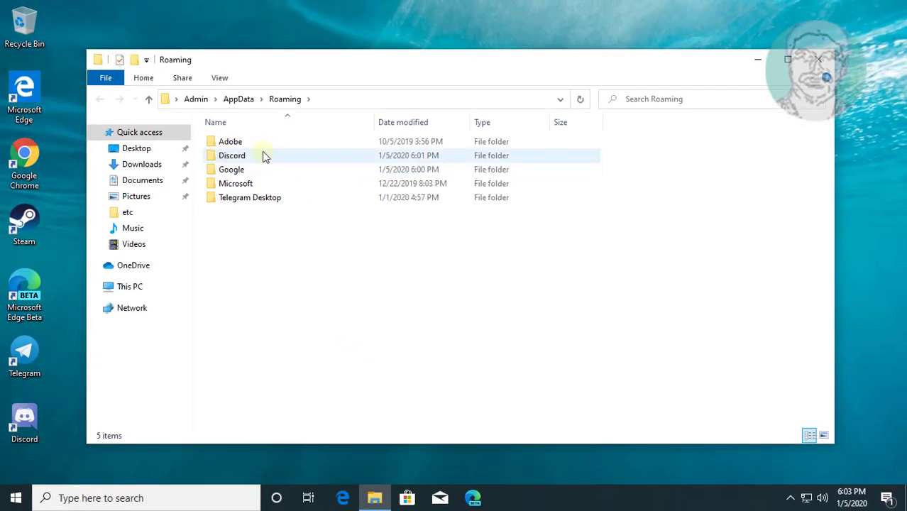
- Delete the Discord folder from AppData\Roaming
{"action": "left_click", "coordinate": [231, 155]}
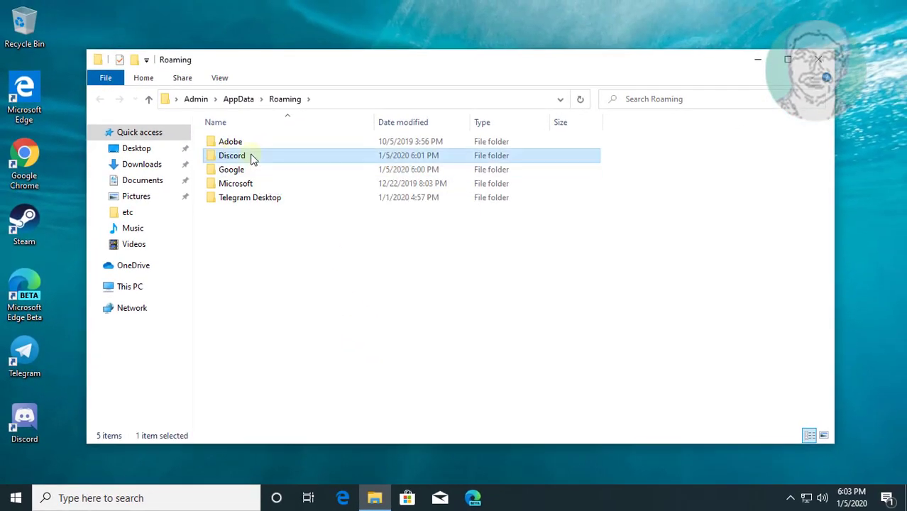
{"action": "right_click", "coordinate": [231, 154]}
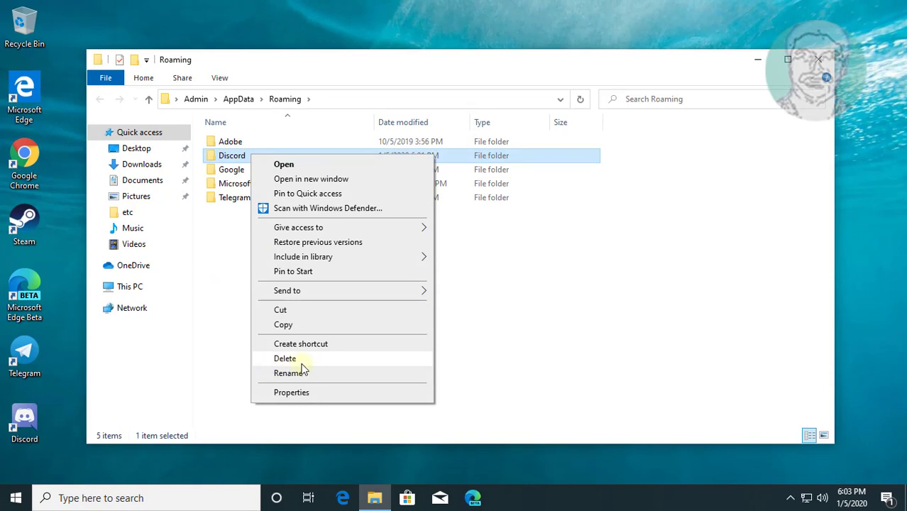
{"action": "left_click", "coordinate": [284, 357]}
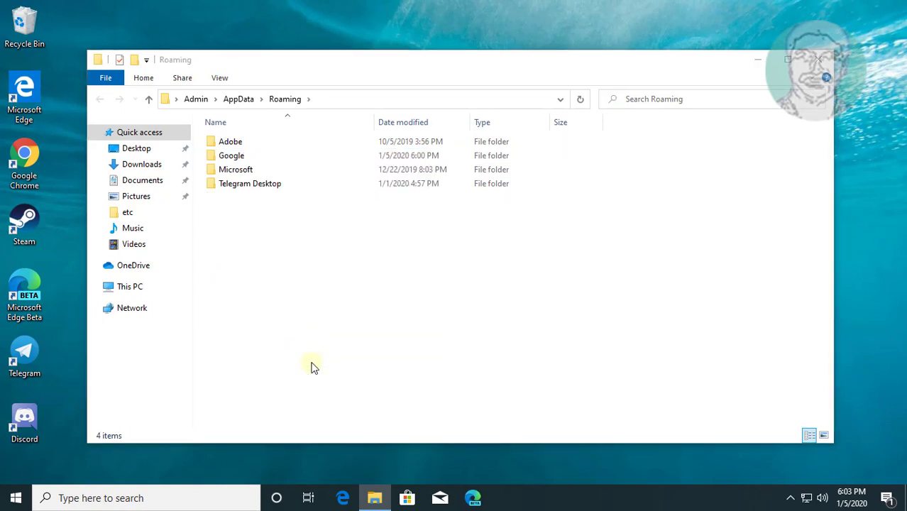
{"action": "mouse_move", "coordinate": [528, 307]}
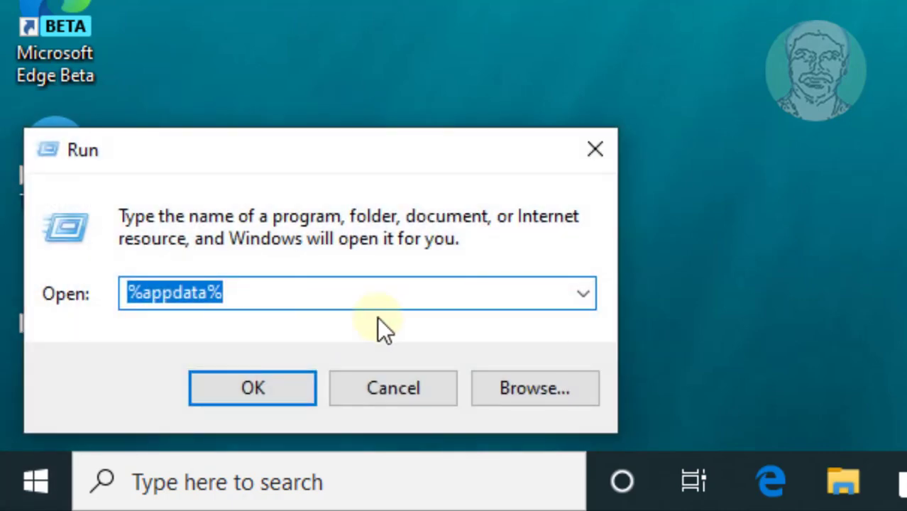
- Run %localappdata% to open the Local AppData folder
{"action": "type", "text": "%local"}
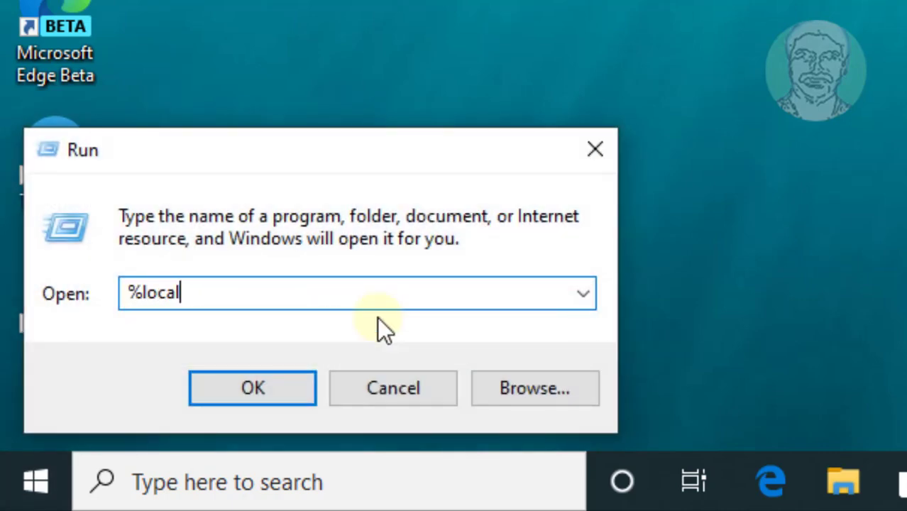
{"action": "type", "text": "appdata%"}
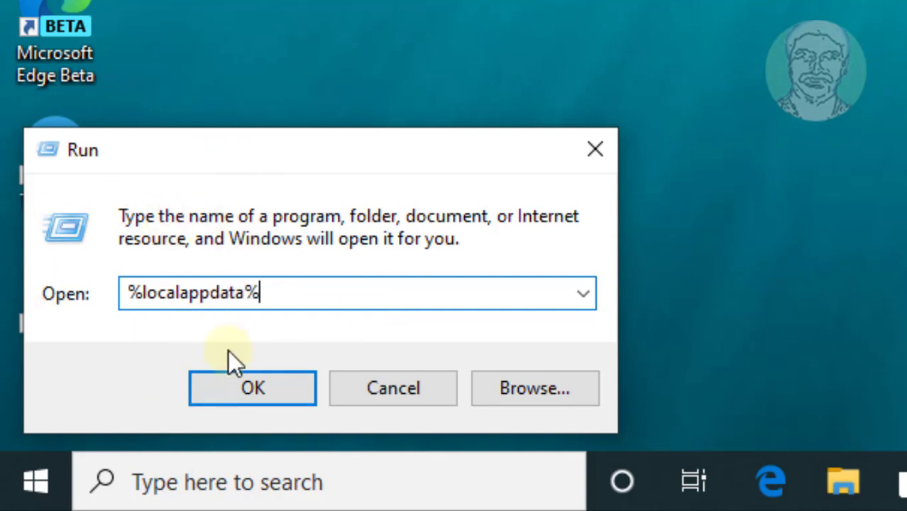
{"action": "left_click", "coordinate": [253, 388]}
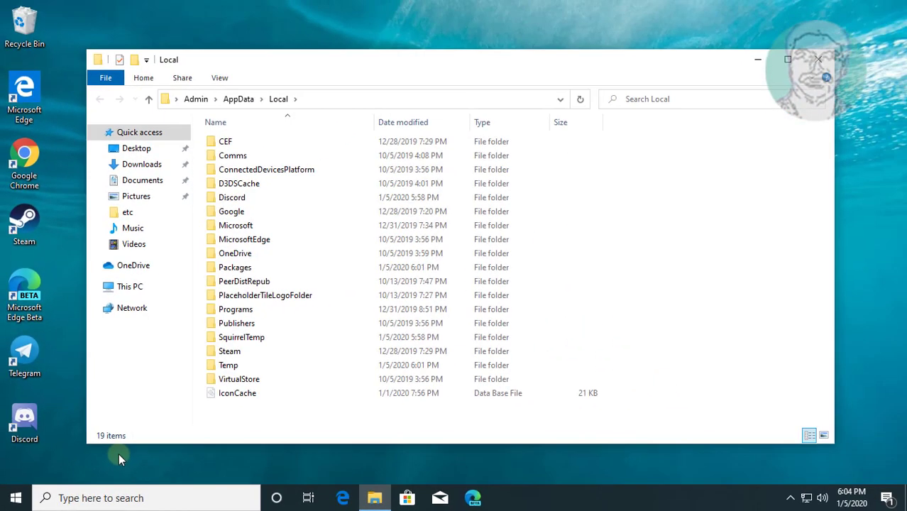
- Delete the Discord folder from AppData\Local and close File Explorer
{"action": "left_click", "coordinate": [231, 197]}
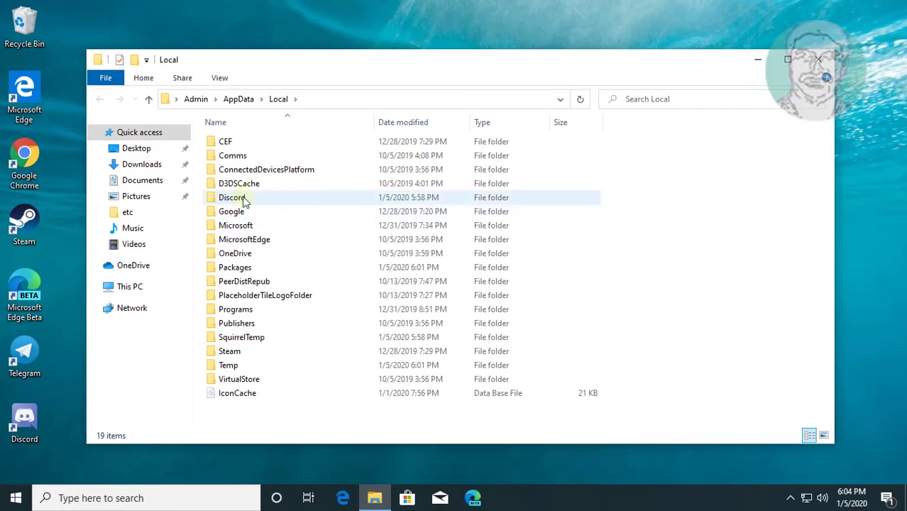
{"action": "left_click", "coordinate": [231, 197]}
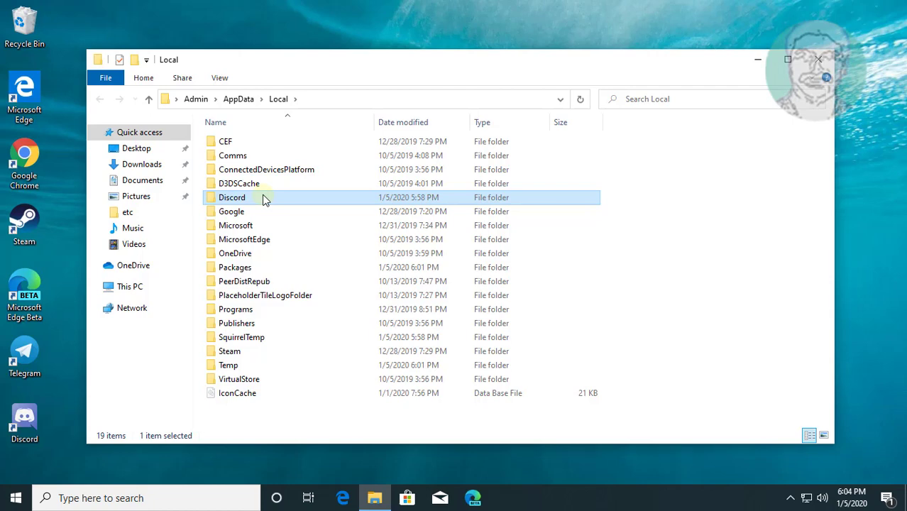
{"action": "right_click", "coordinate": [232, 197]}
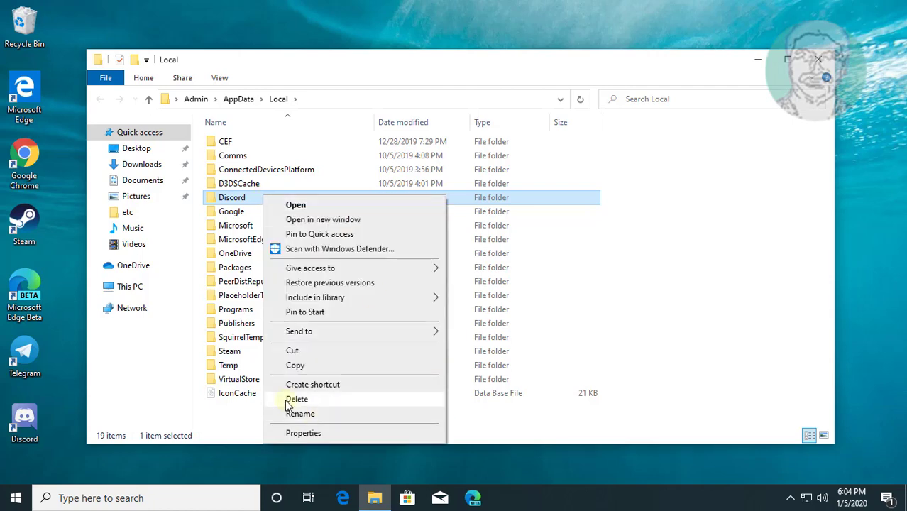
{"action": "left_click", "coordinate": [297, 397]}
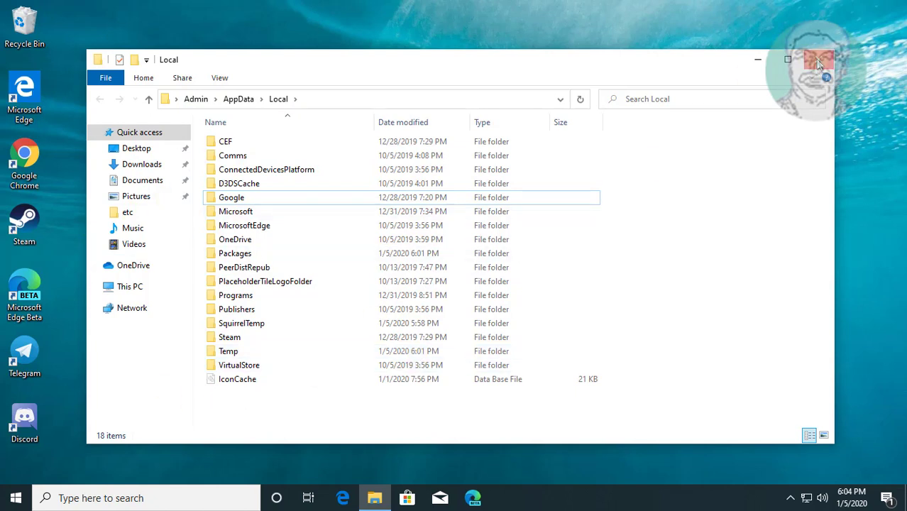
{"action": "left_click", "coordinate": [819, 60]}
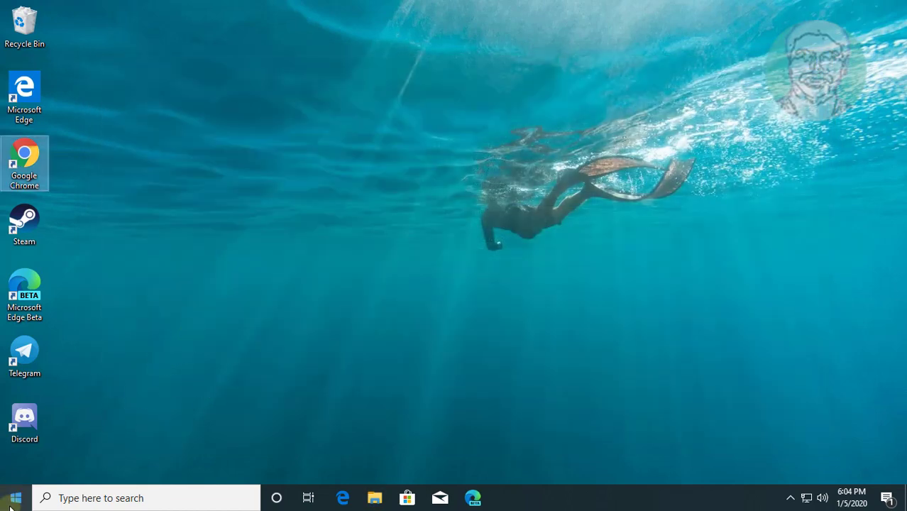
- Launch Google Chrome from its desktop shortcut
{"action": "left_click", "coordinate": [14, 497]}
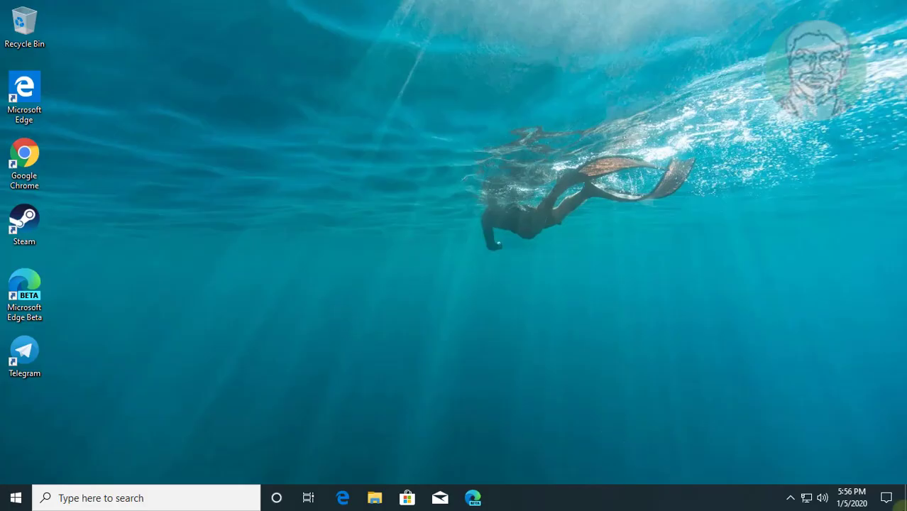
{"action": "left_click", "coordinate": [24, 153]}
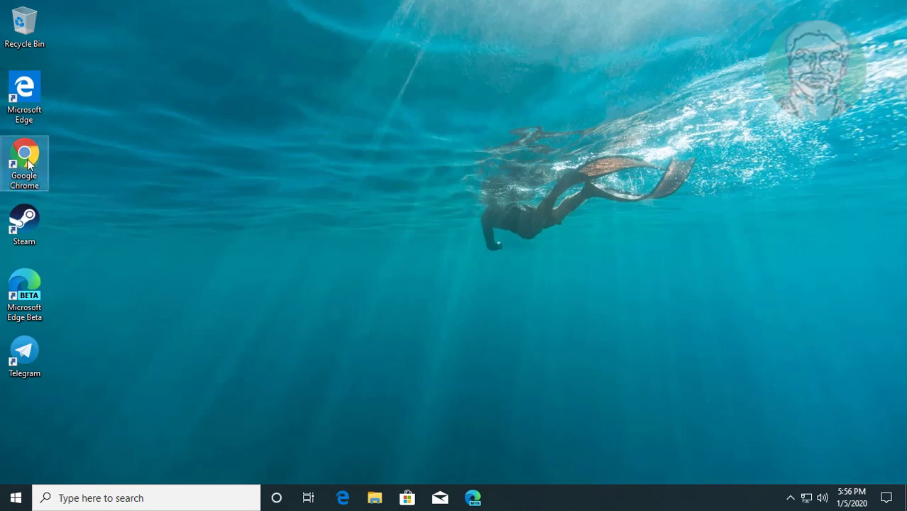
{"action": "double_click", "coordinate": [25, 153]}
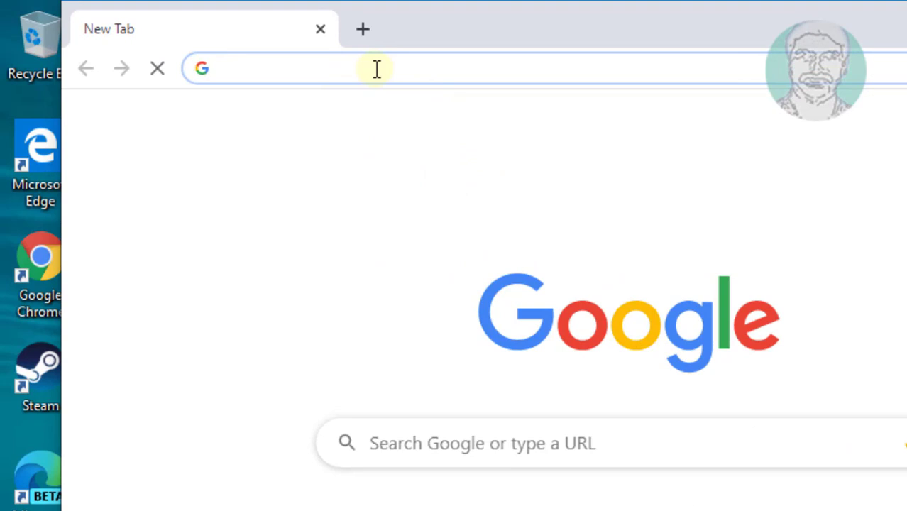
- Search 'discord install', download DiscordSetup.exe from Discord's Downloads page and run it
{"action": "type", "text": "disk"}
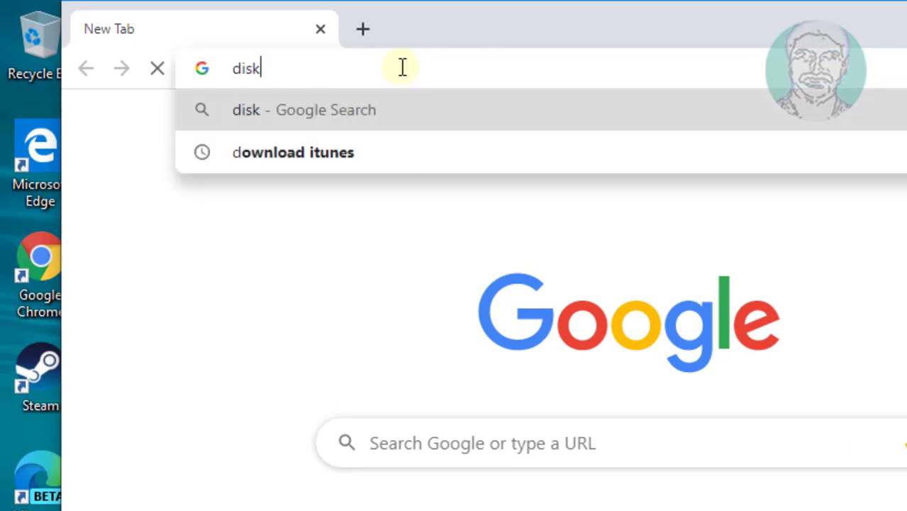
{"action": "type", "text": "discord i"}
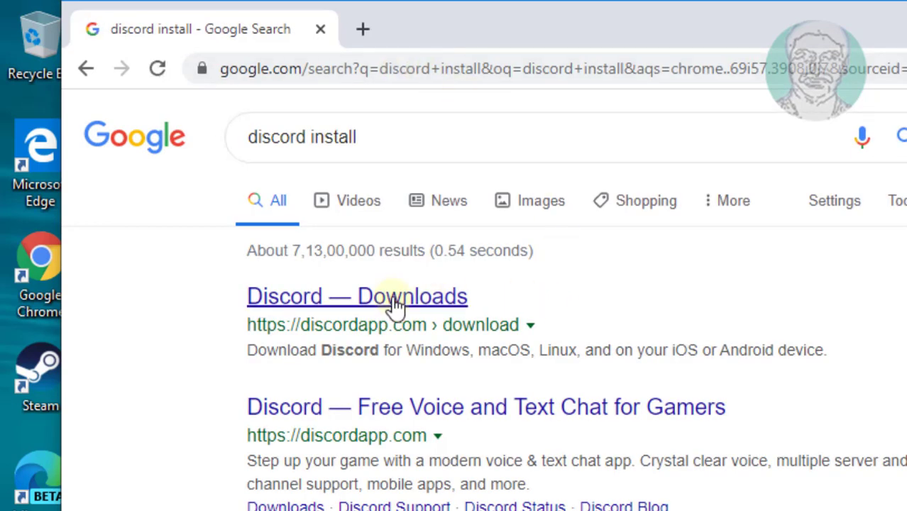
{"action": "left_click", "coordinate": [358, 296]}
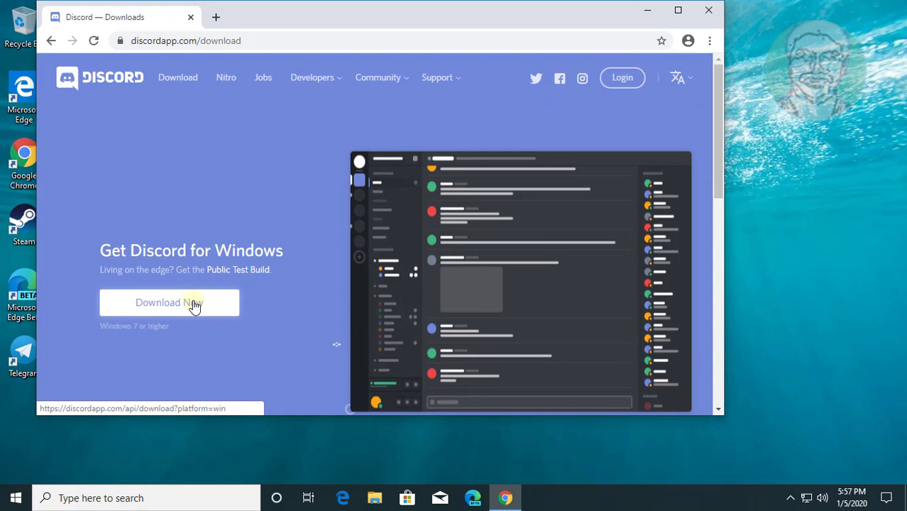
{"action": "left_click", "coordinate": [169, 302]}
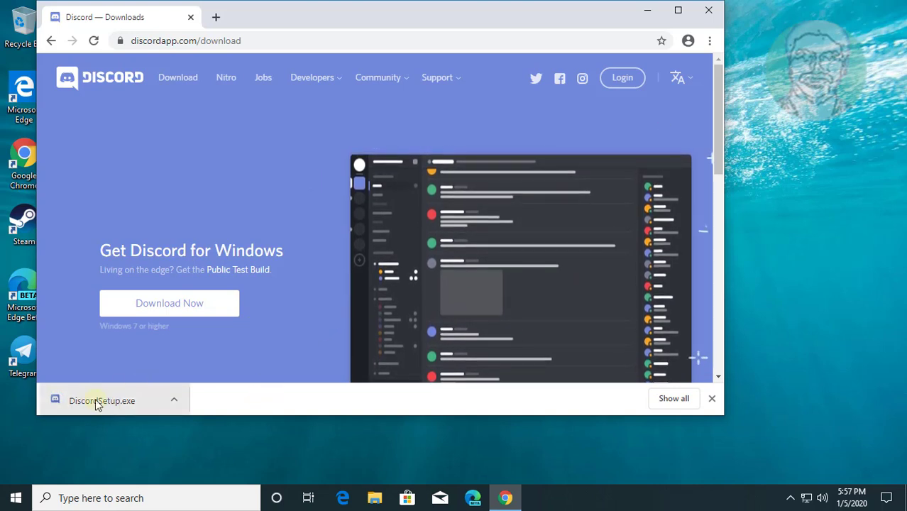
{"action": "left_click", "coordinate": [103, 400]}
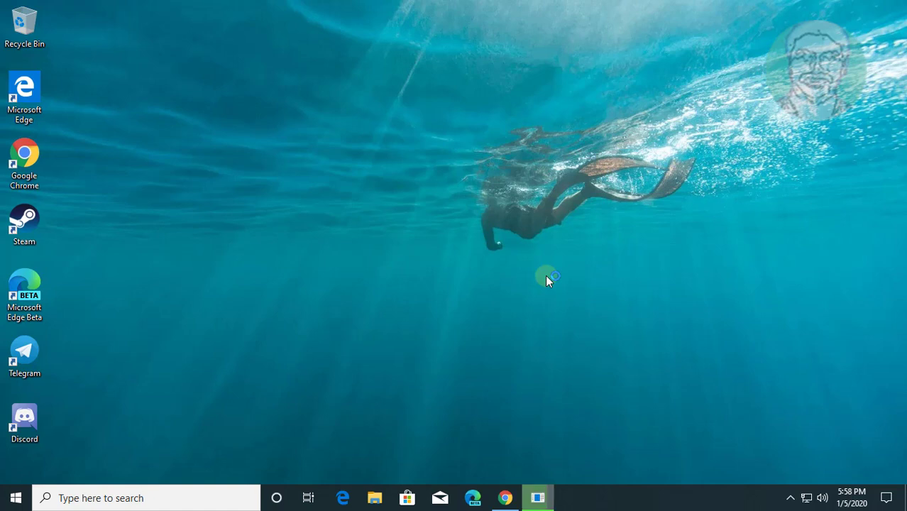
- Let the Discord installer download and apply its updates
{"action": "left_click", "coordinate": [25, 423]}
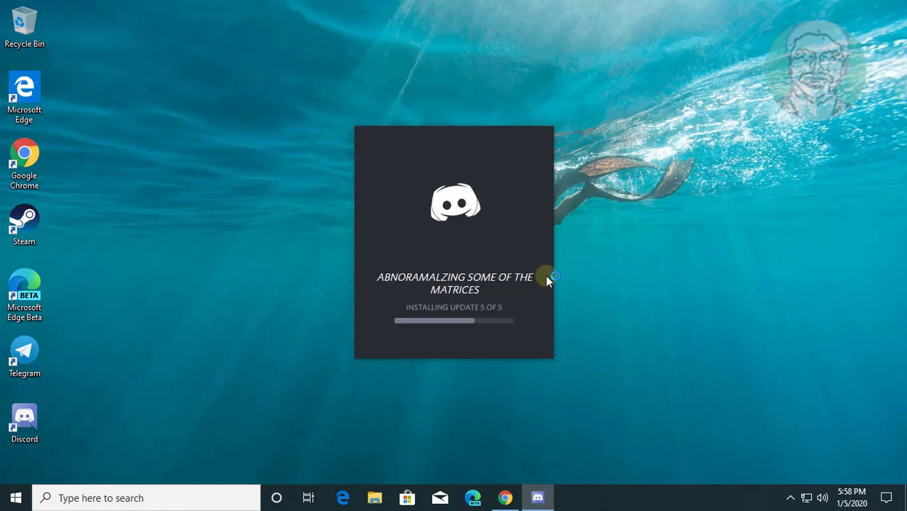
{"action": "mouse_move", "coordinate": [579, 283]}
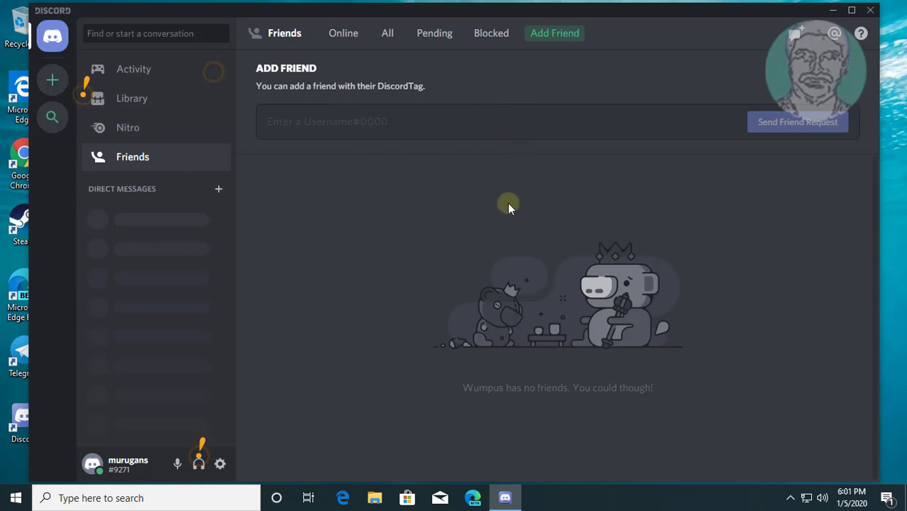
{"action": "mouse_move", "coordinate": [248, 220]}
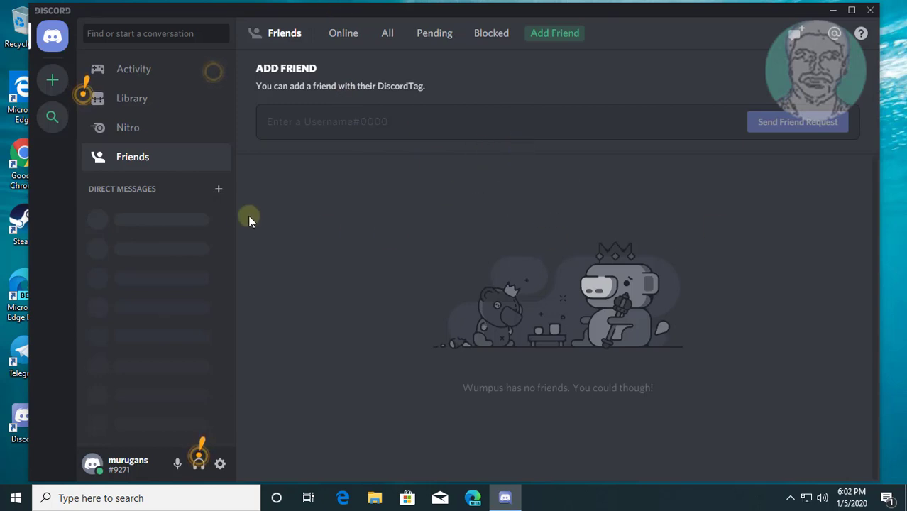
{"action": "mouse_move", "coordinate": [338, 292]}
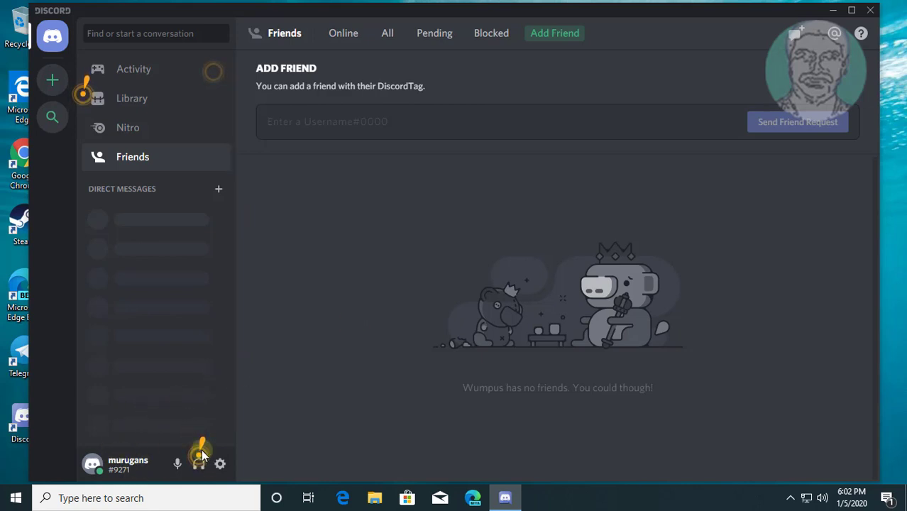
- Show the voice control panel tip and dismiss it with Got it!
{"action": "left_click", "coordinate": [199, 463]}
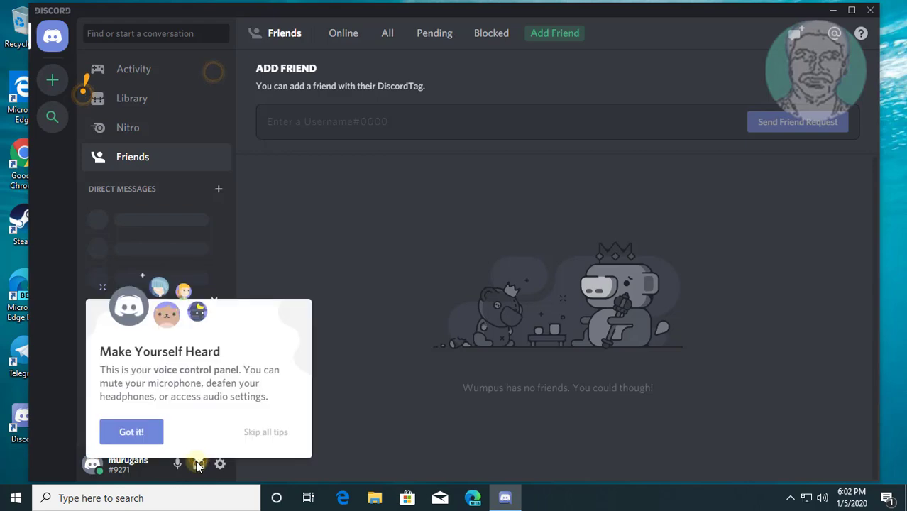
{"action": "left_click", "coordinate": [130, 432]}
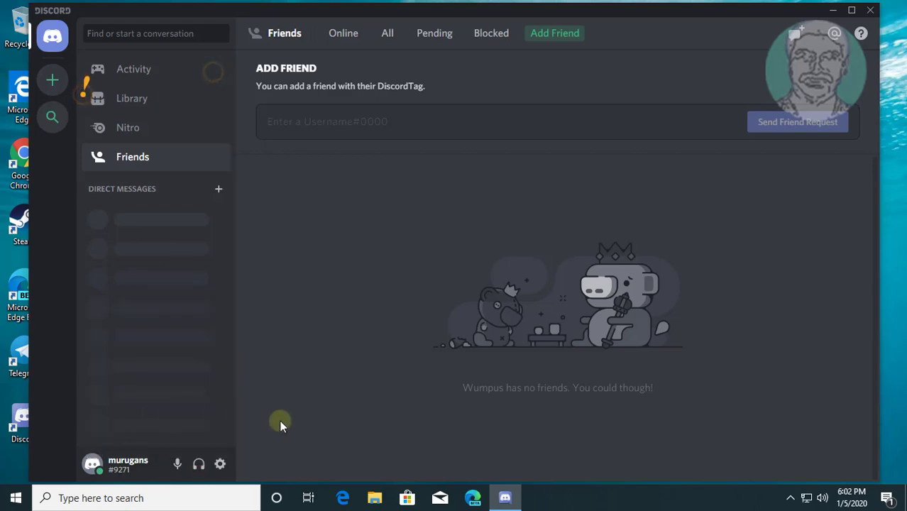